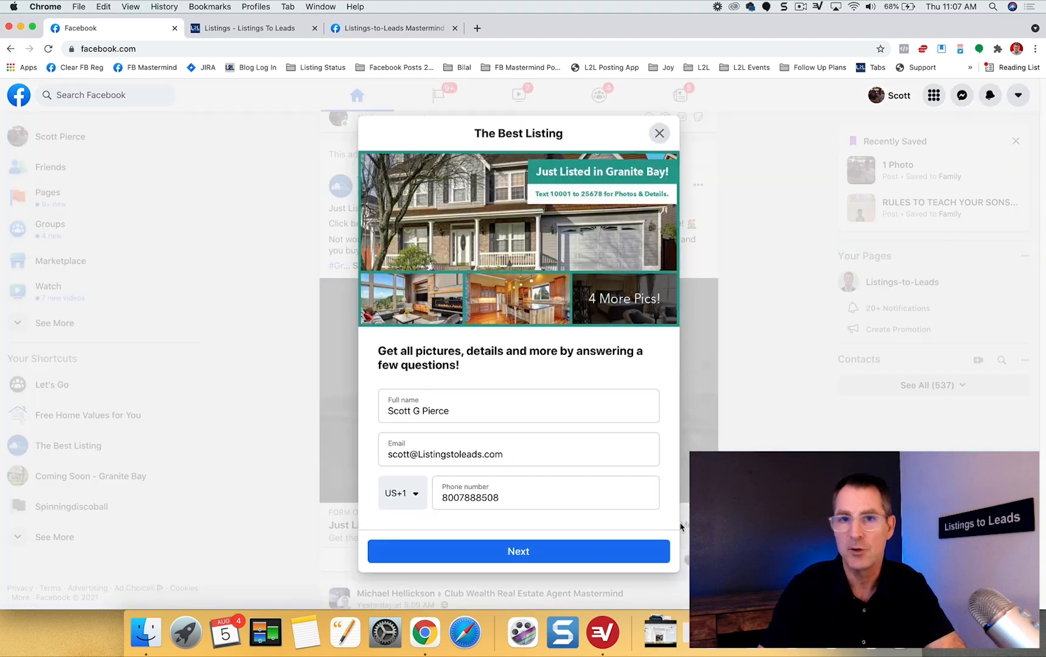
left_click(518, 405)
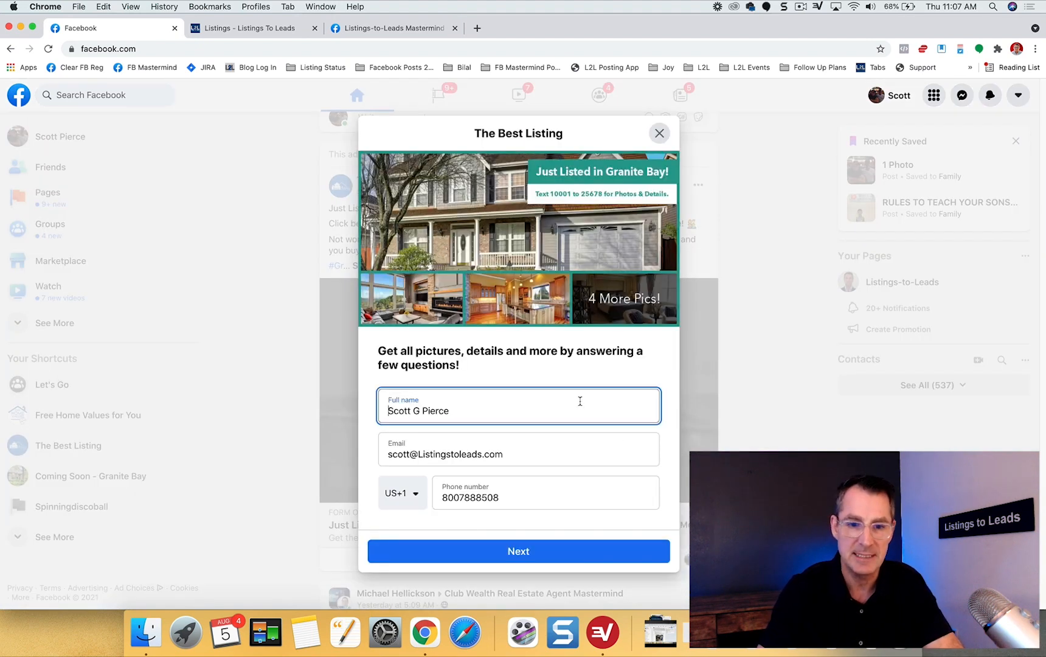
left_click(544, 497)
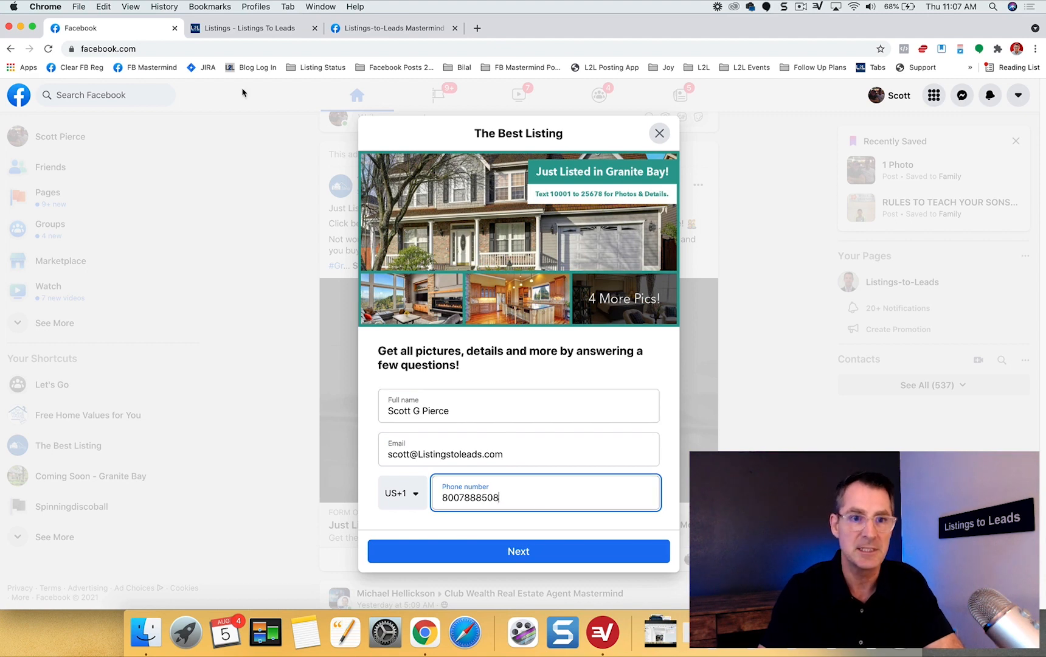
left_click(250, 28)
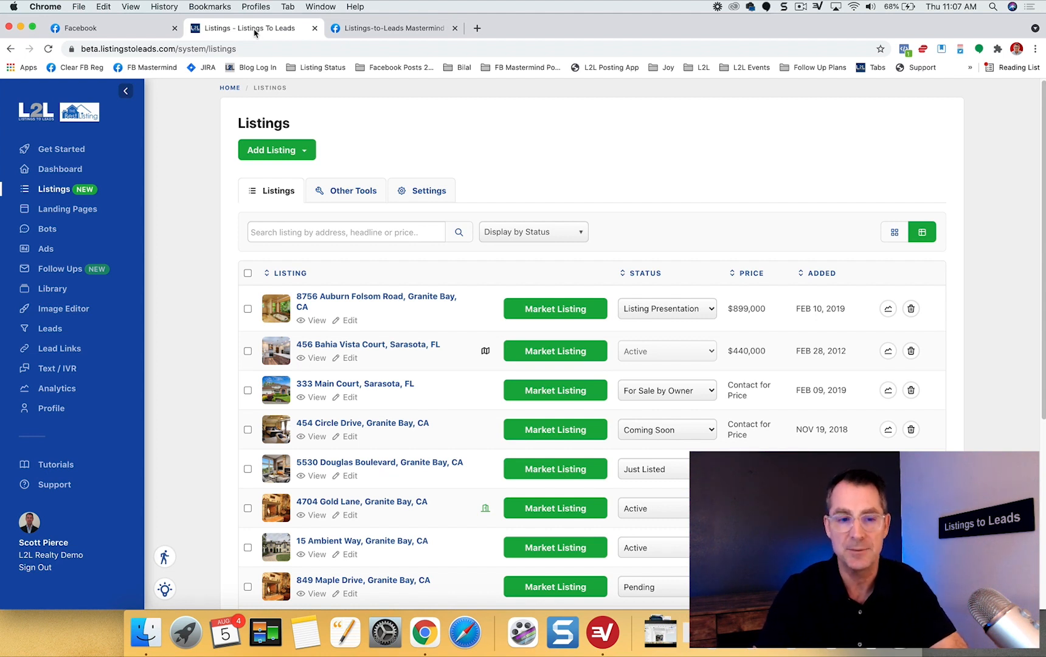
mouse_move(54, 194)
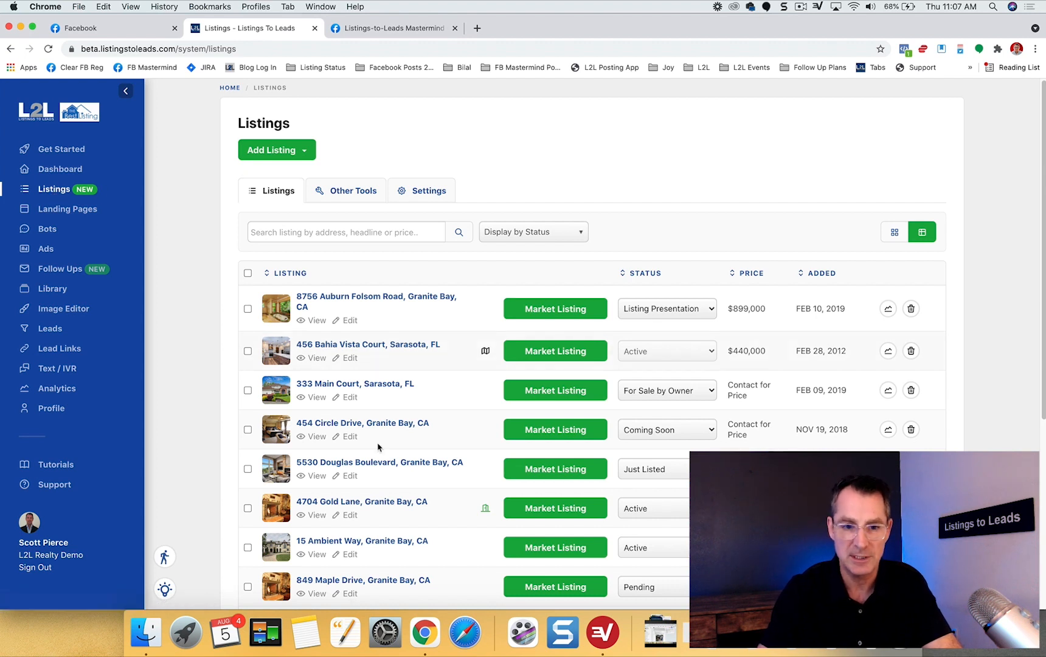
mouse_move(384, 381)
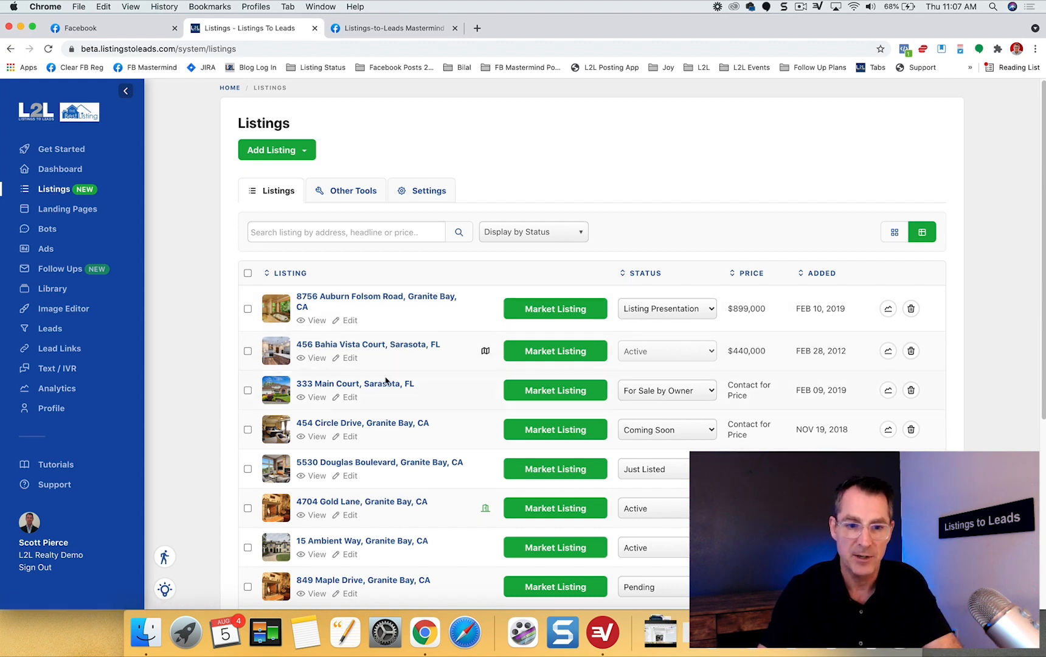
left_click(554, 468)
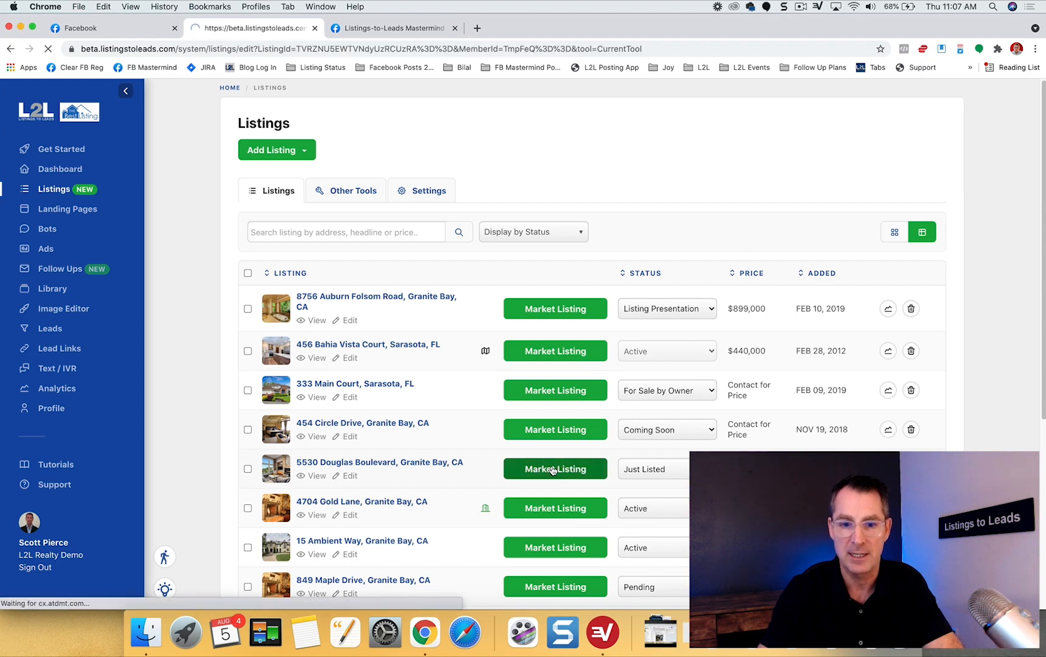
left_click(554, 468)
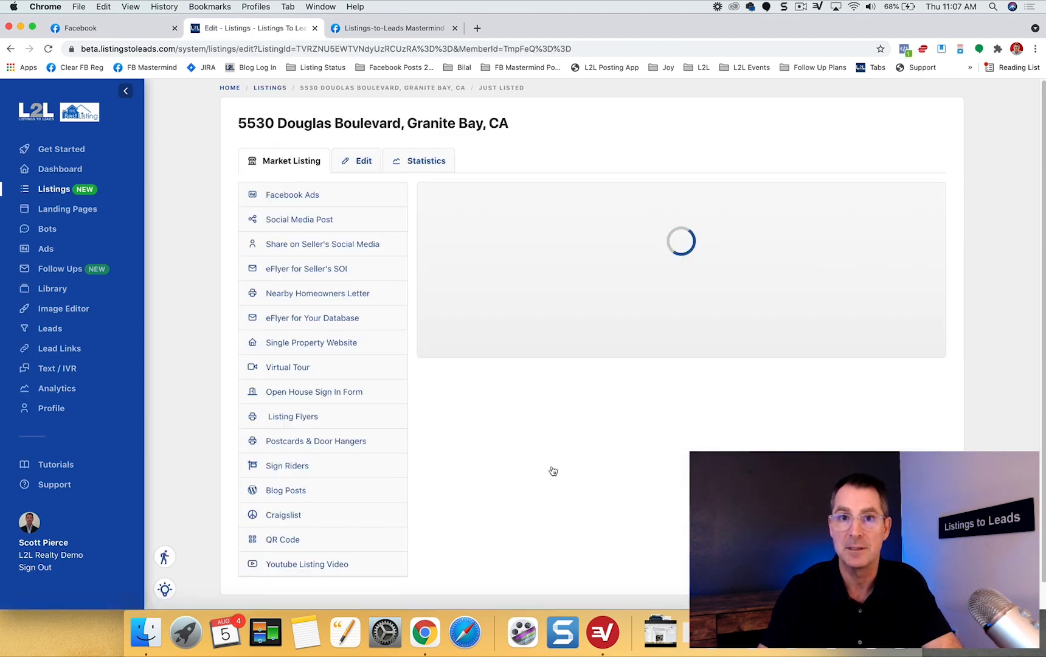
left_click(291, 194)
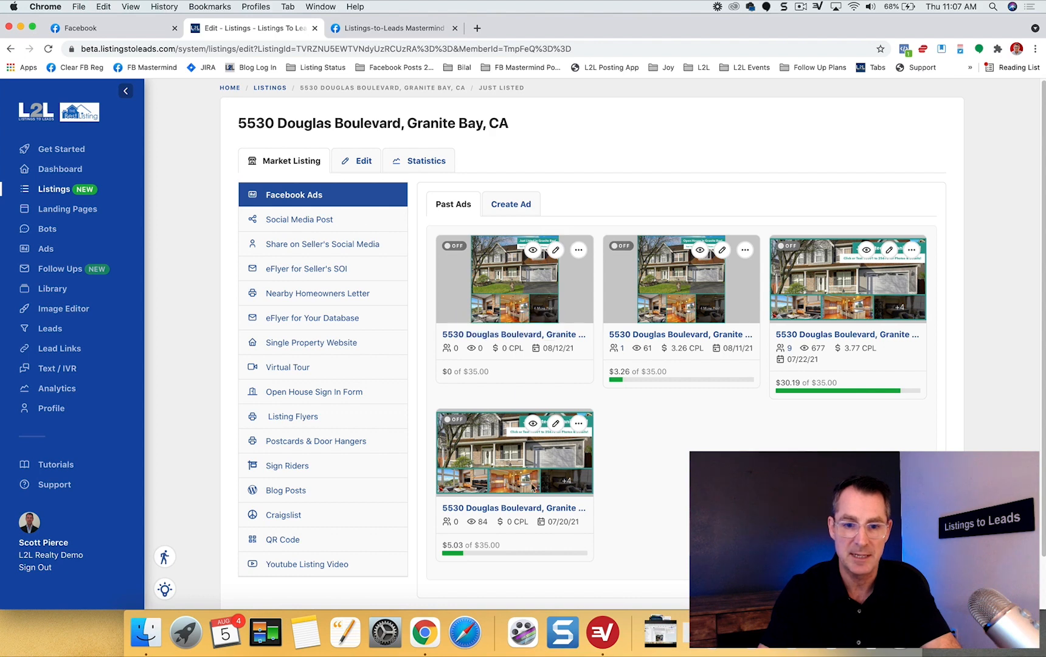
mouse_move(510, 204)
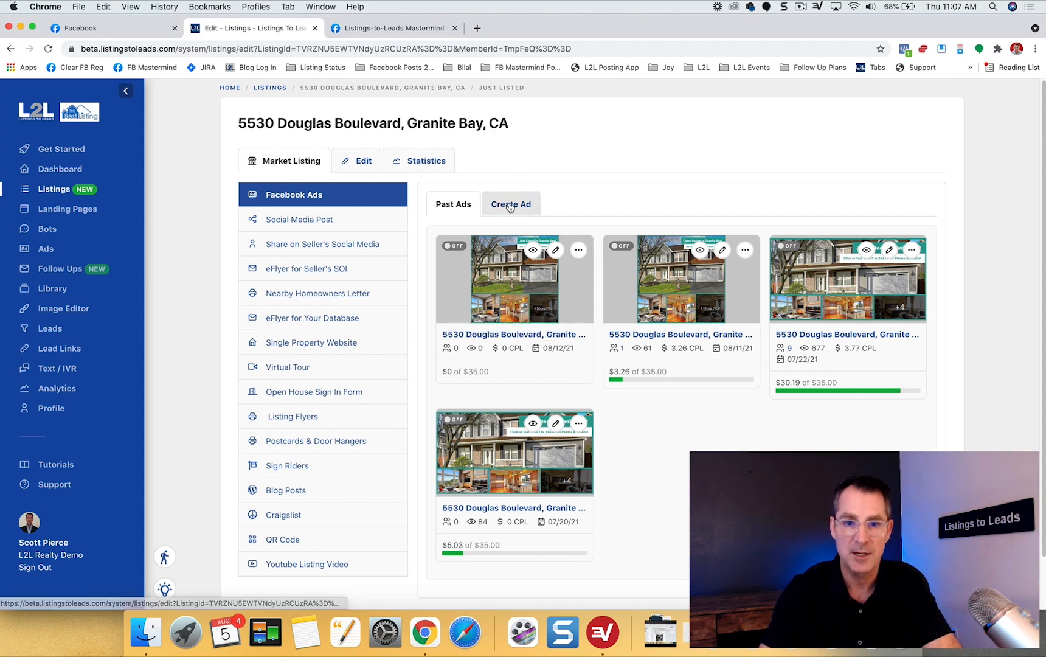
Start a new Facebook ad targeting Granite Bay, California.
left_click(510, 203)
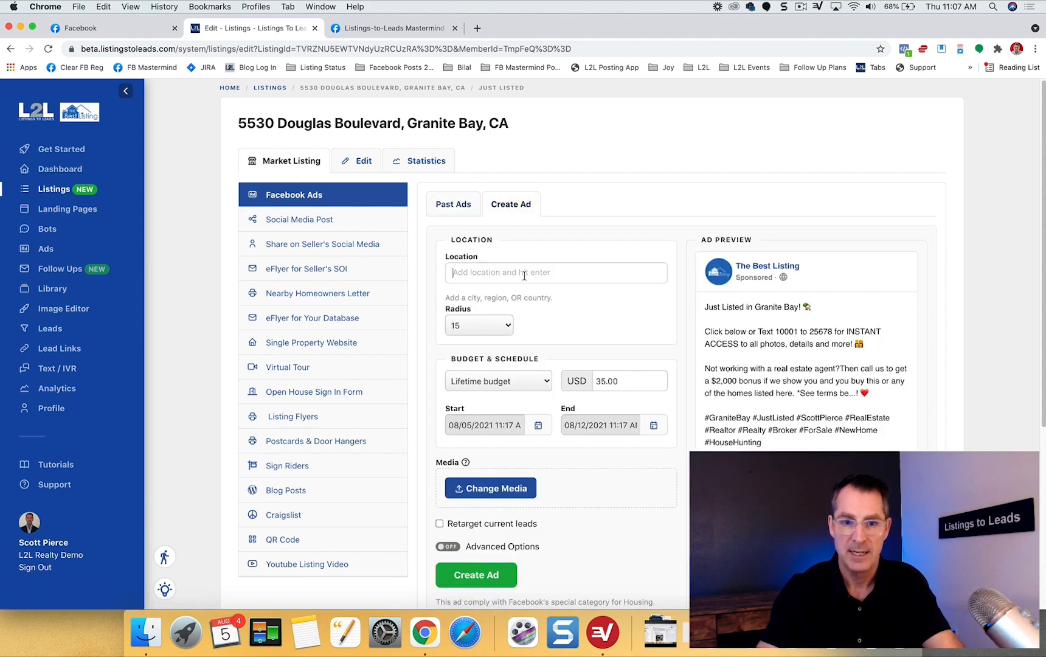
type("Granite Bay")
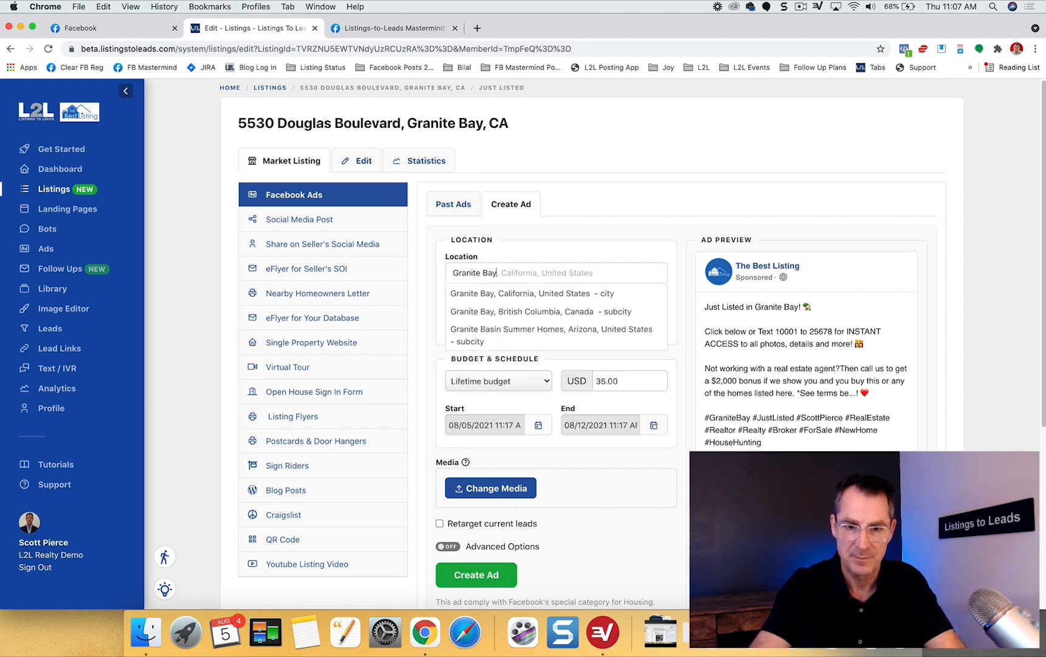
left_click(522, 293)
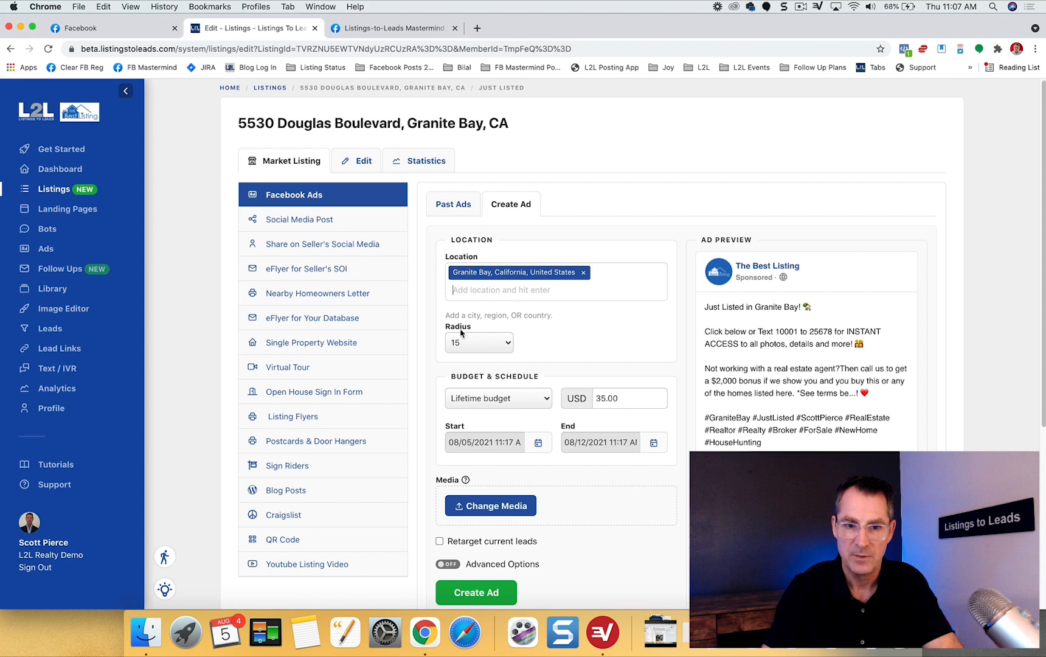
Raise the ad's lifetime budget from 35 to 40 USD.
scroll("down", 3)
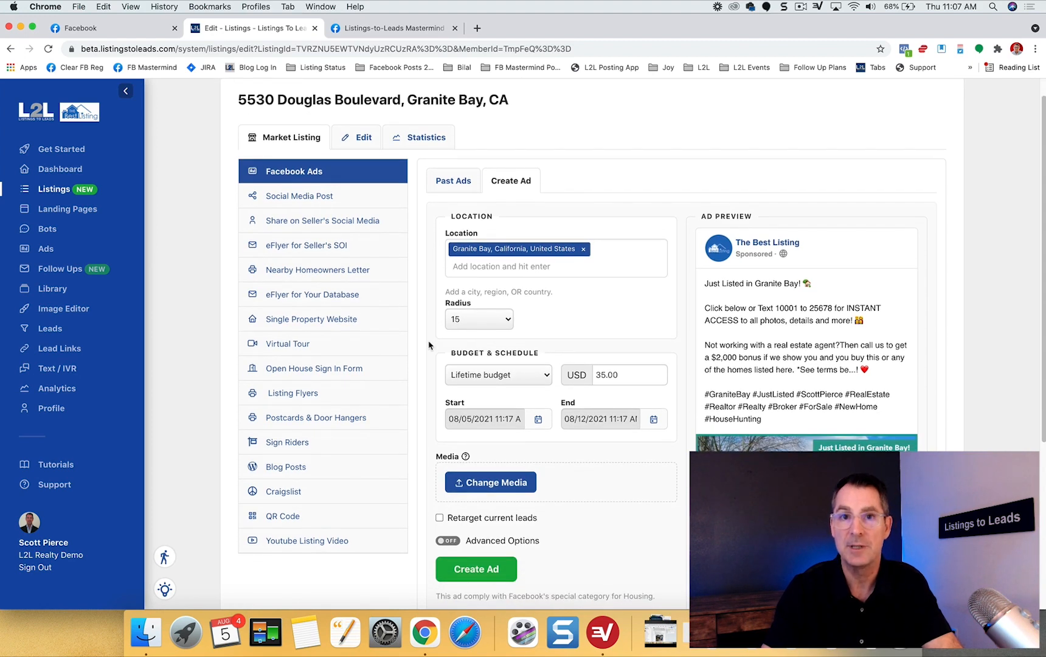
scroll("down", 3)
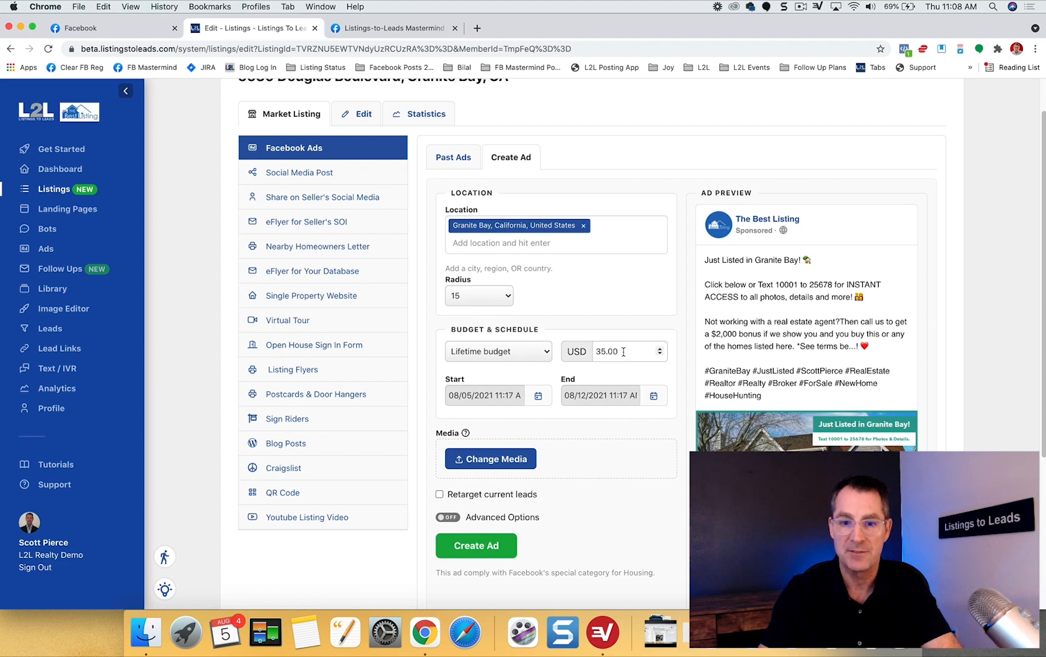
type("4")
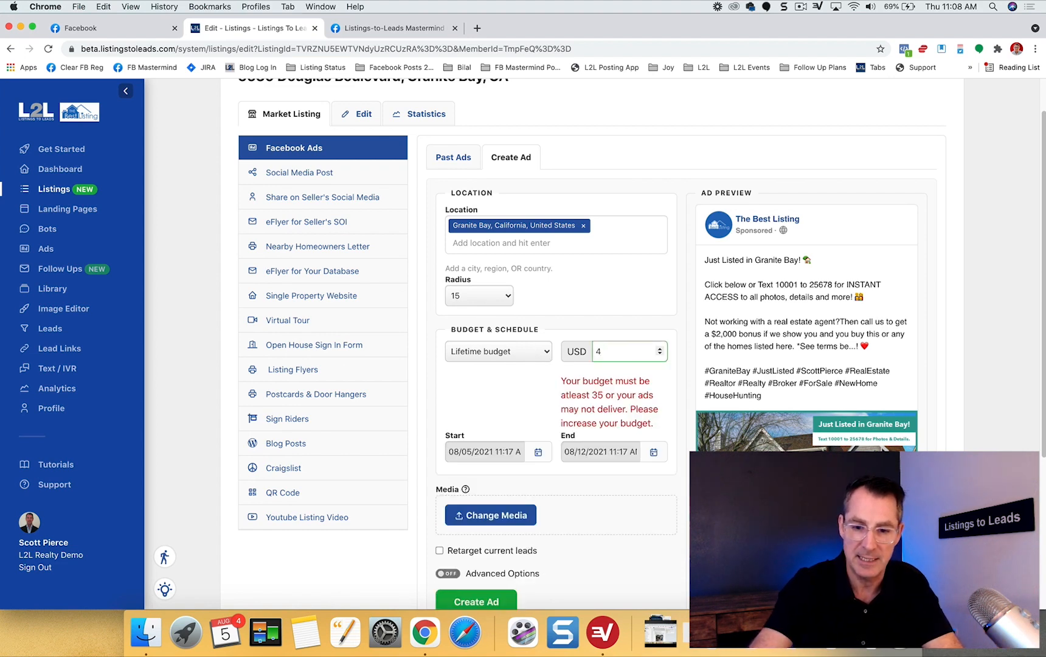
type("0")
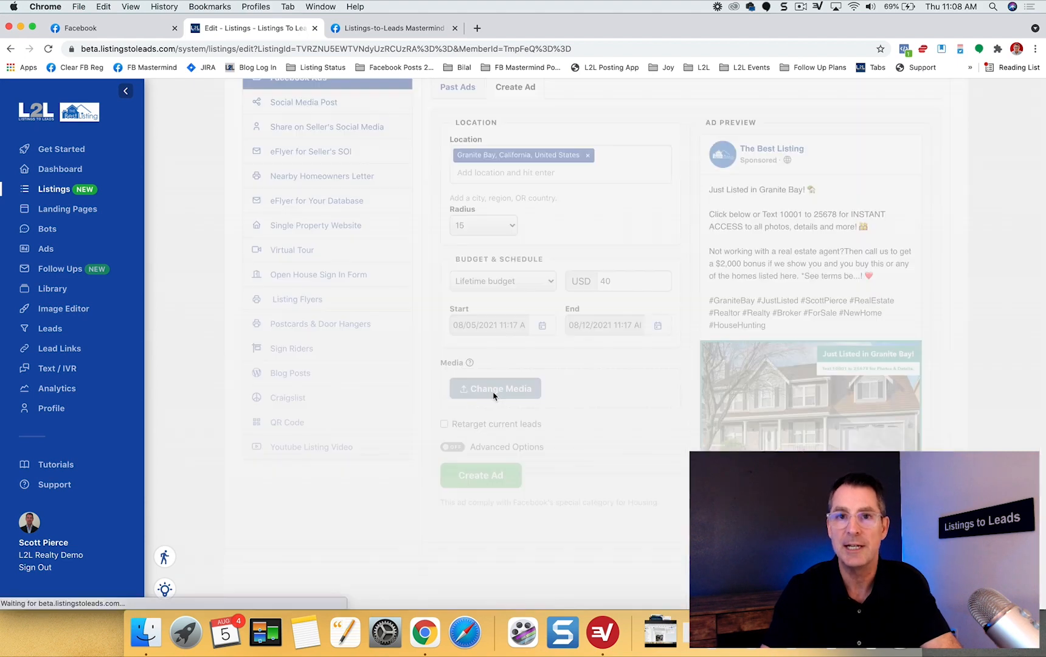
Upload the property walkthrough video and insert it as the ad media.
left_click(495, 388)
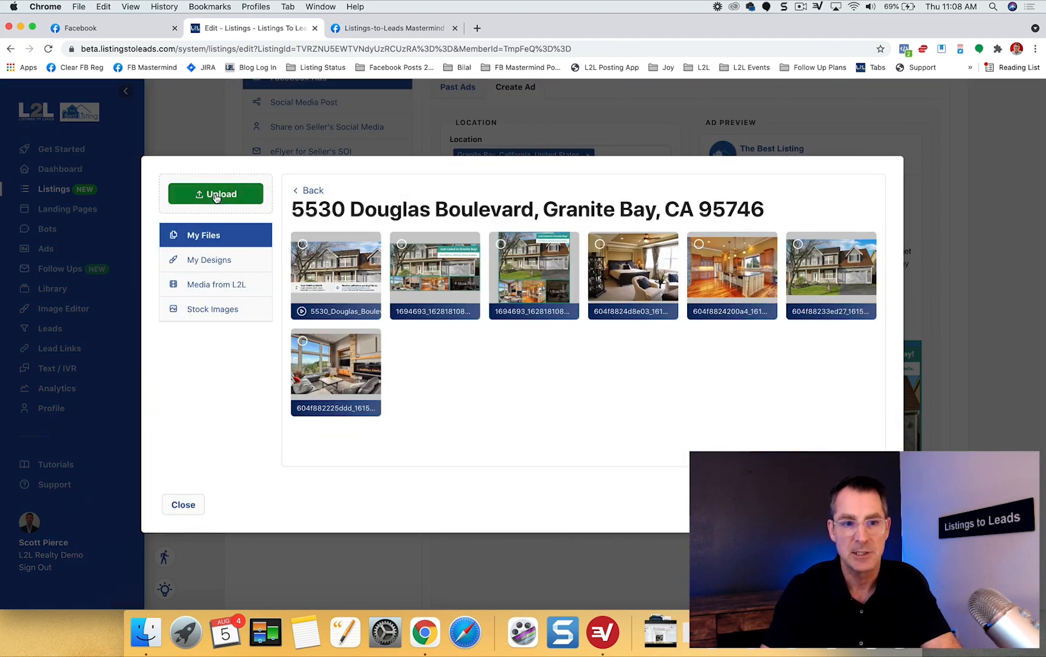
left_click(215, 193)
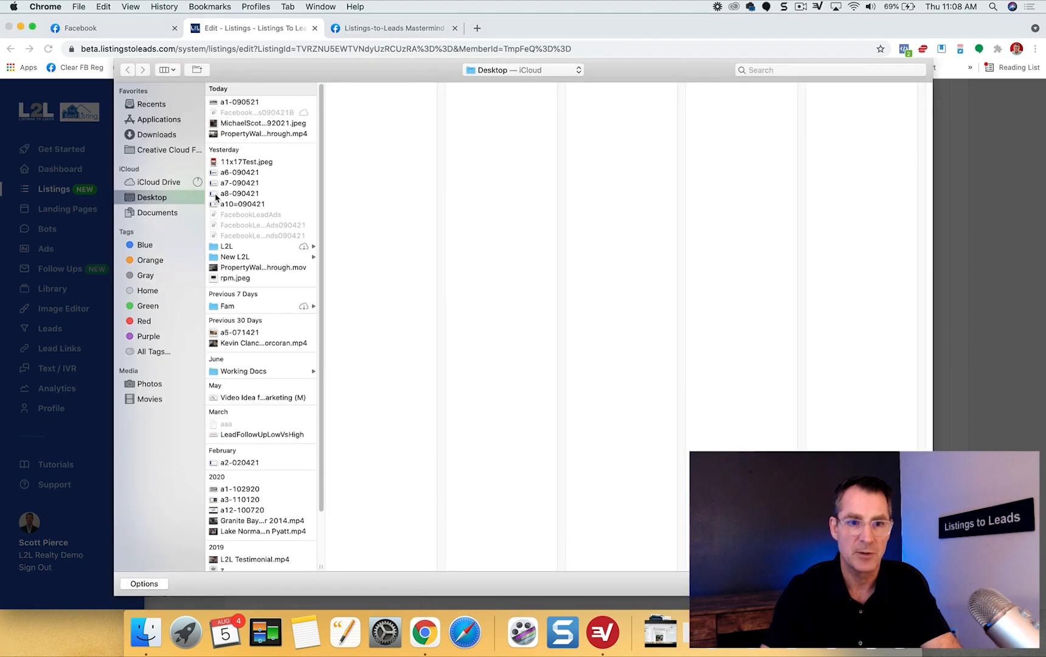
mouse_move(256, 136)
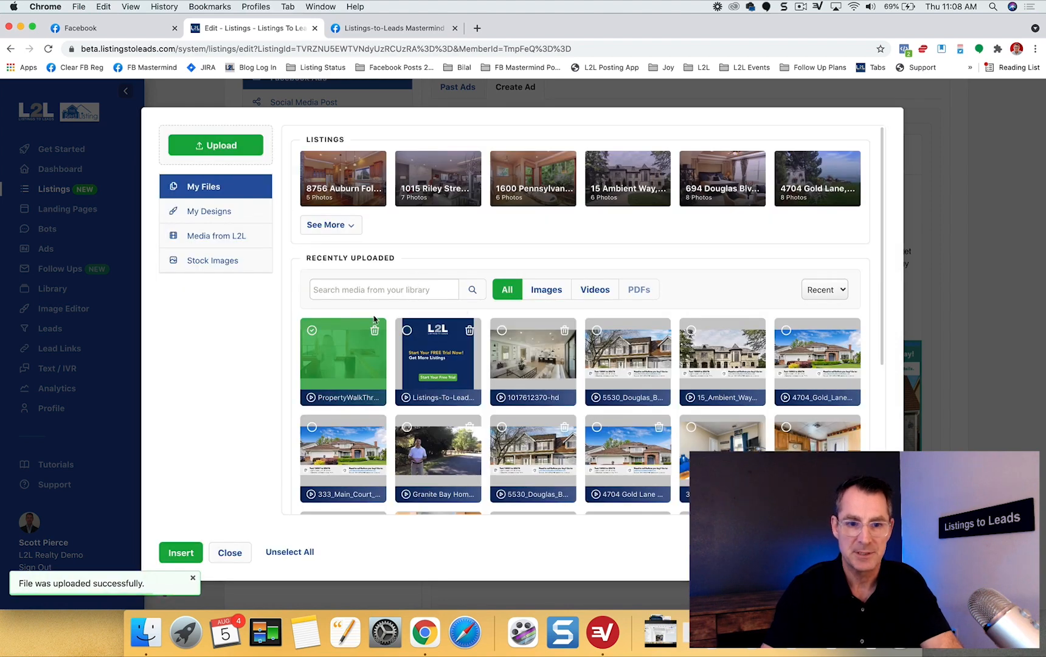
mouse_move(350, 353)
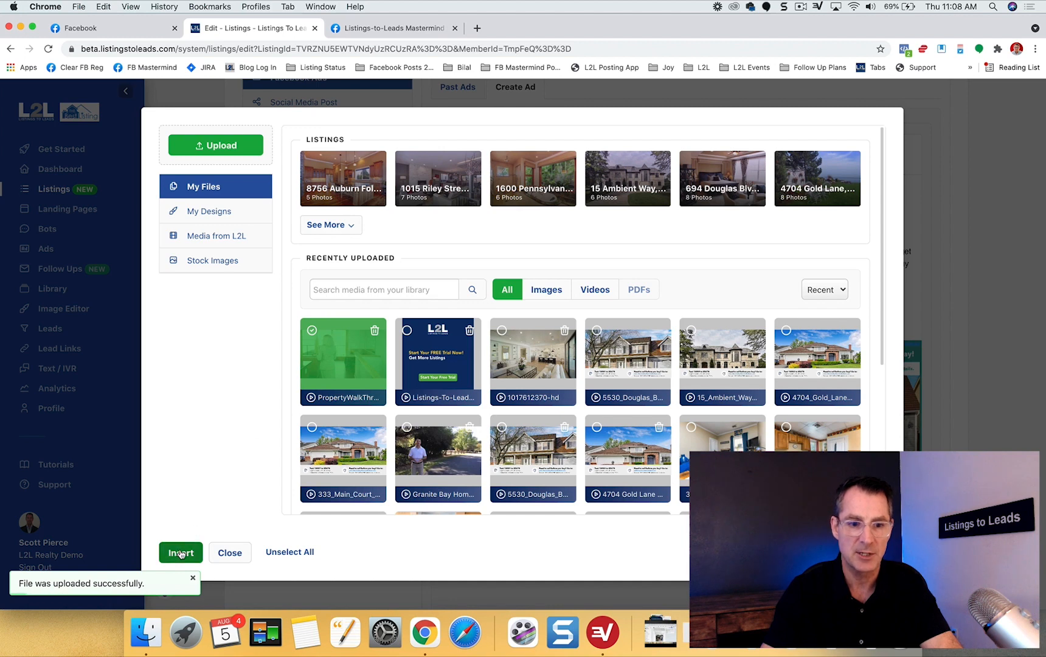
left_click(180, 552)
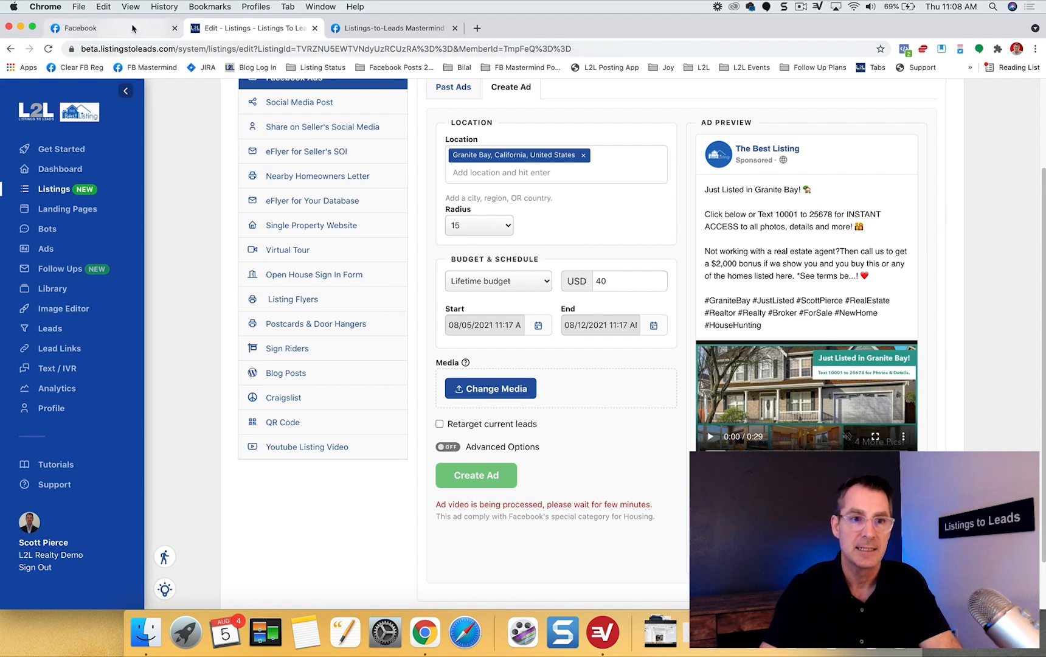
Close the sample lead form preview on Facebook and return to the Listings to Leads draft.
left_click(74, 28)
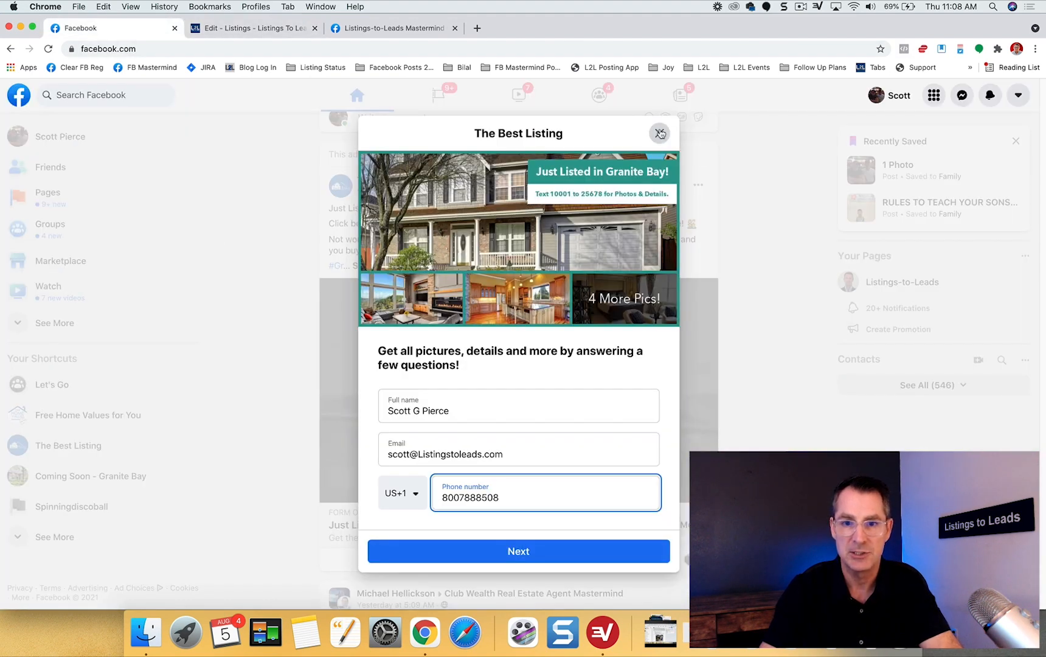
left_click(659, 133)
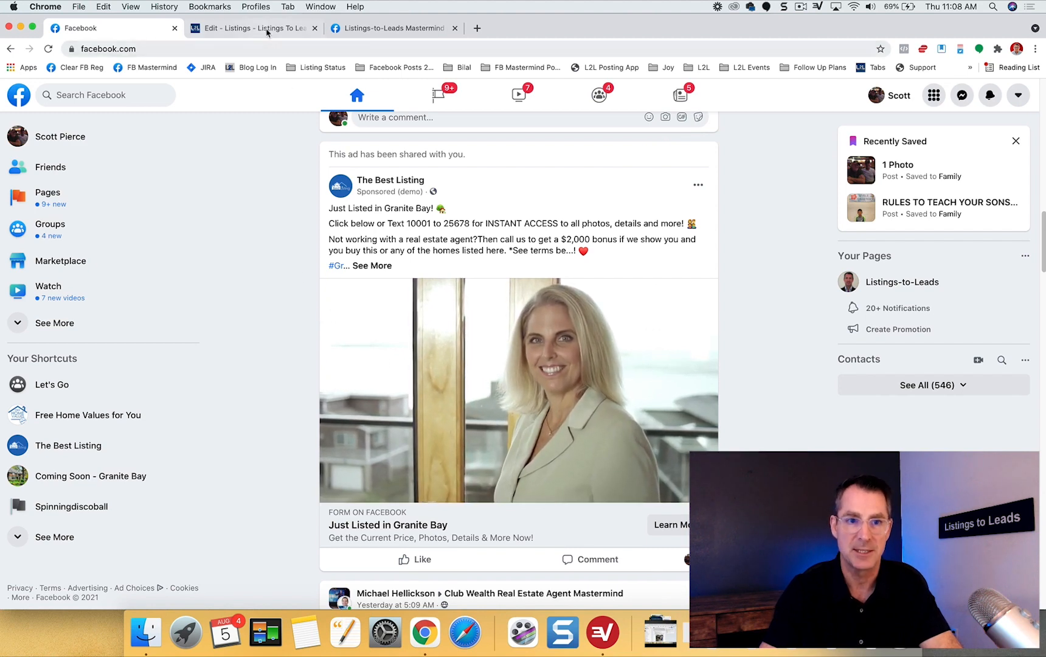
left_click(252, 28)
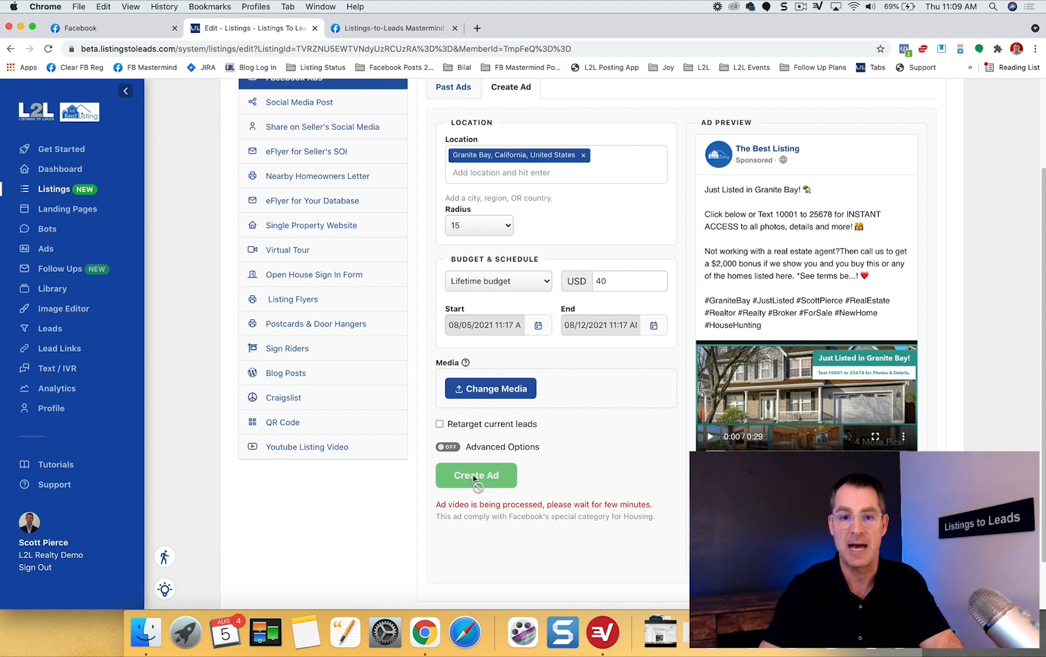
mouse_move(260, 236)
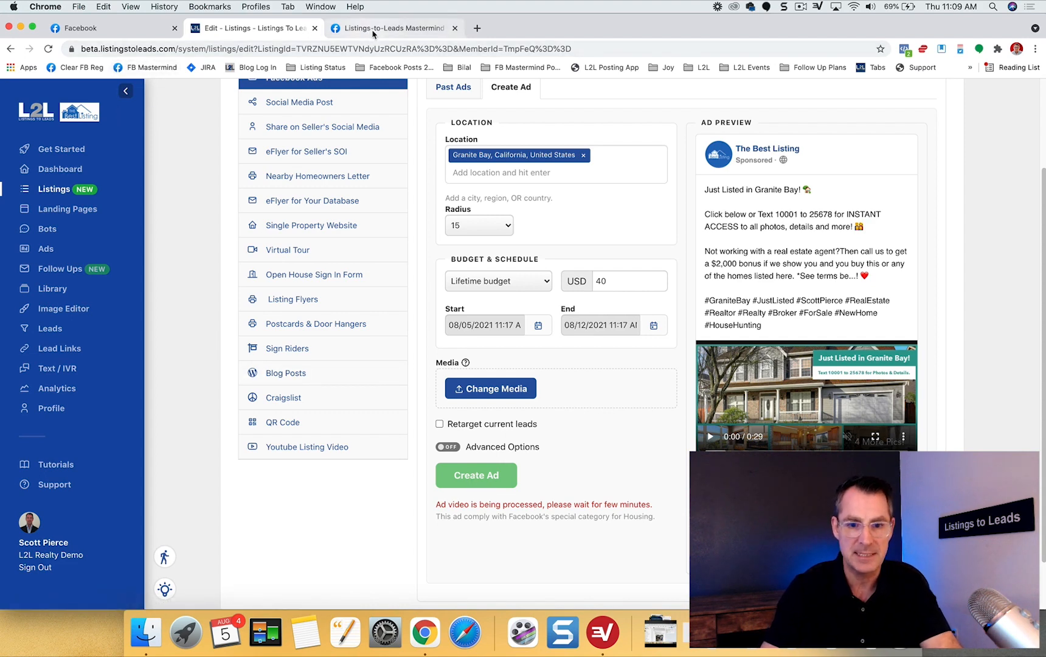
Read the Mastermind Group post where a member reports 153 leads from her ad.
left_click(392, 28)
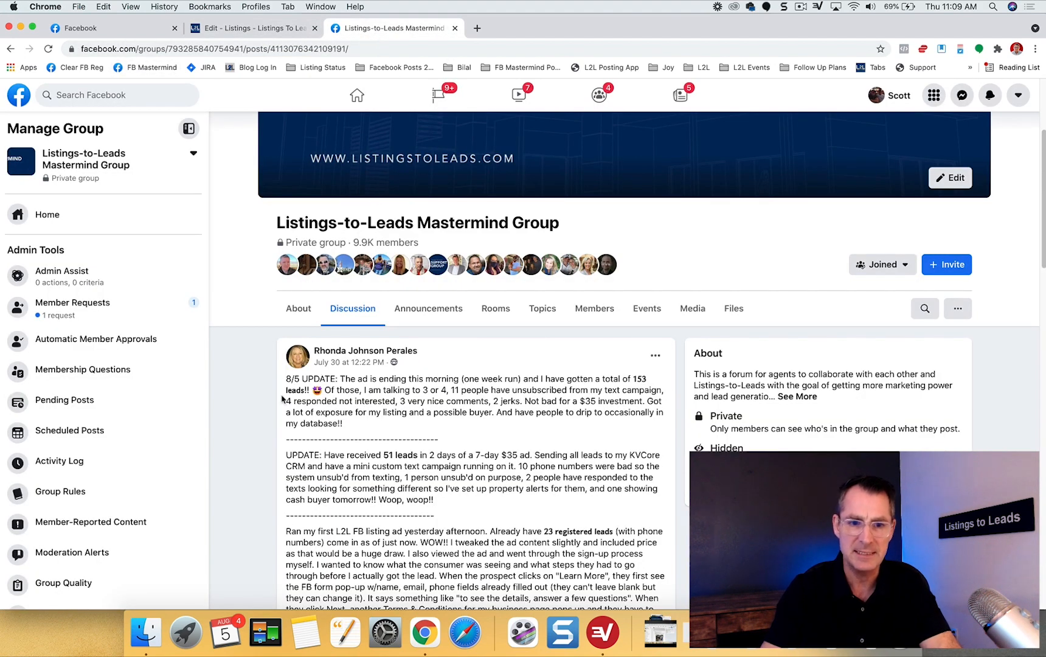
scroll("down", 3)
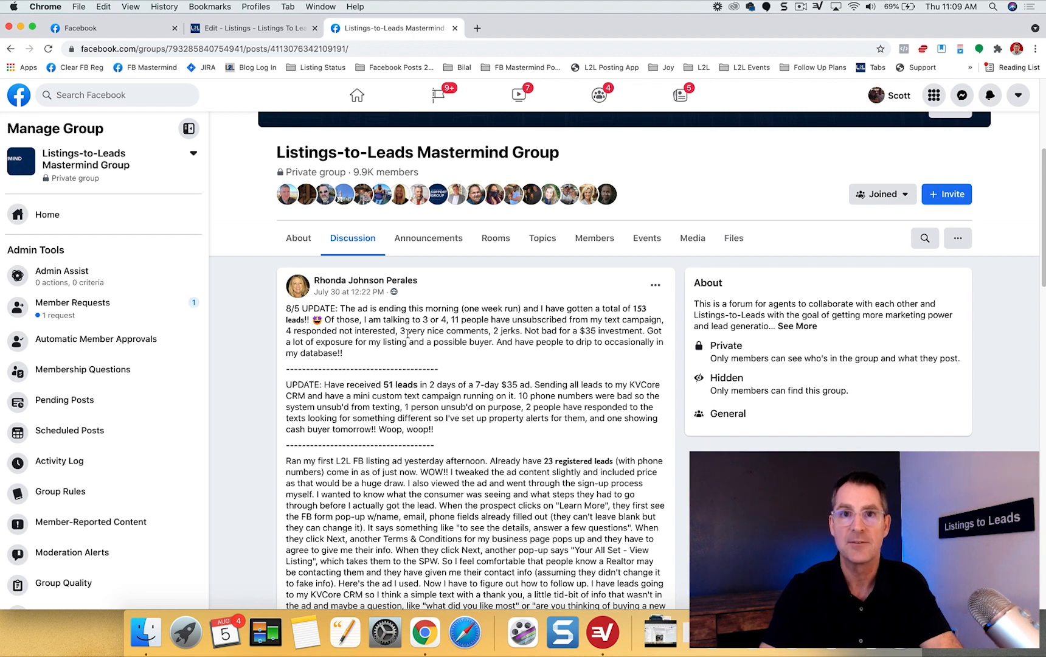
left_click(253, 28)
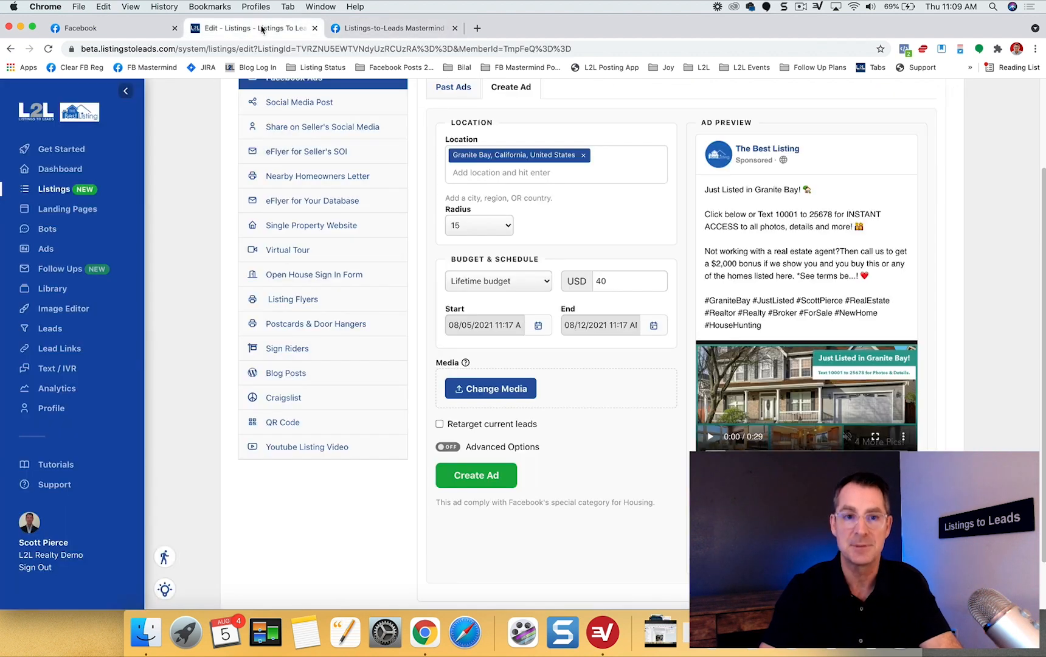
mouse_move(385, 500)
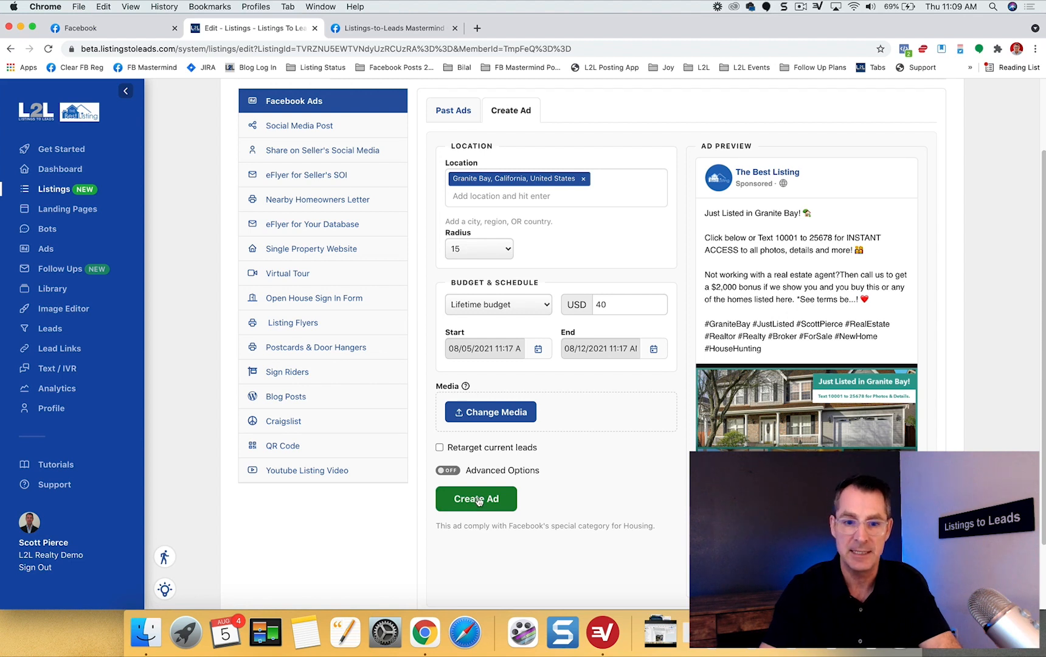
left_click(476, 498)
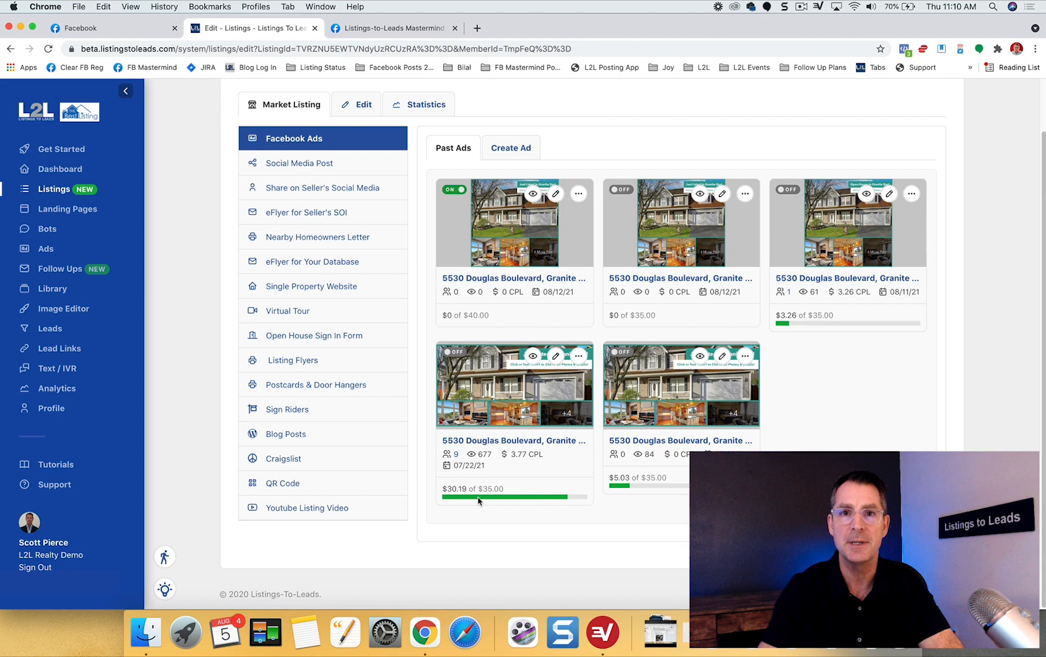
mouse_move(57, 487)
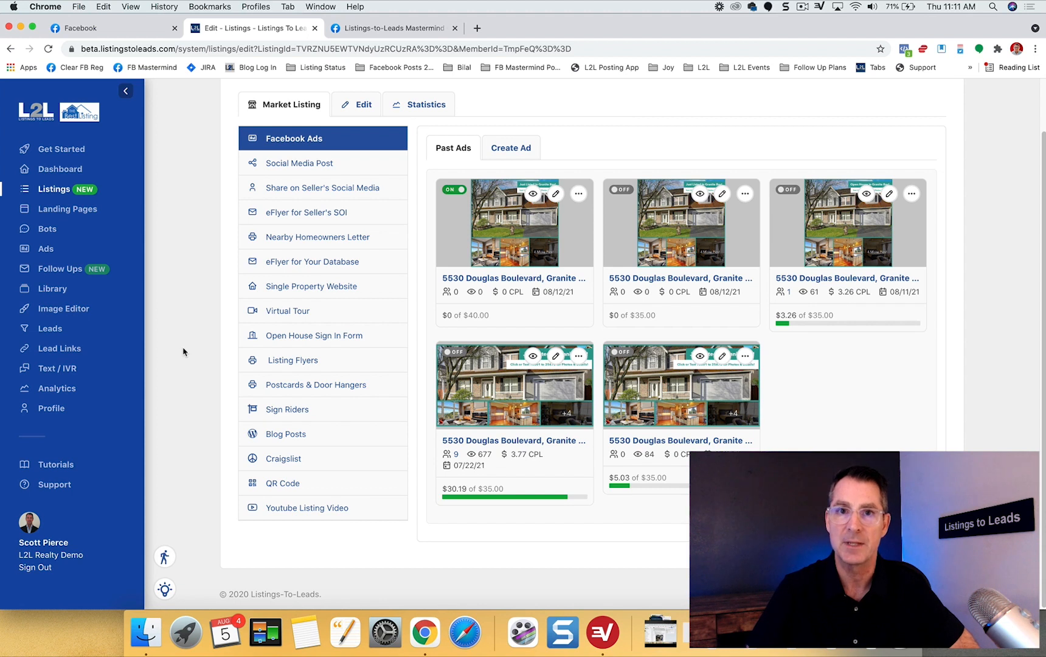
mouse_move(308, 242)
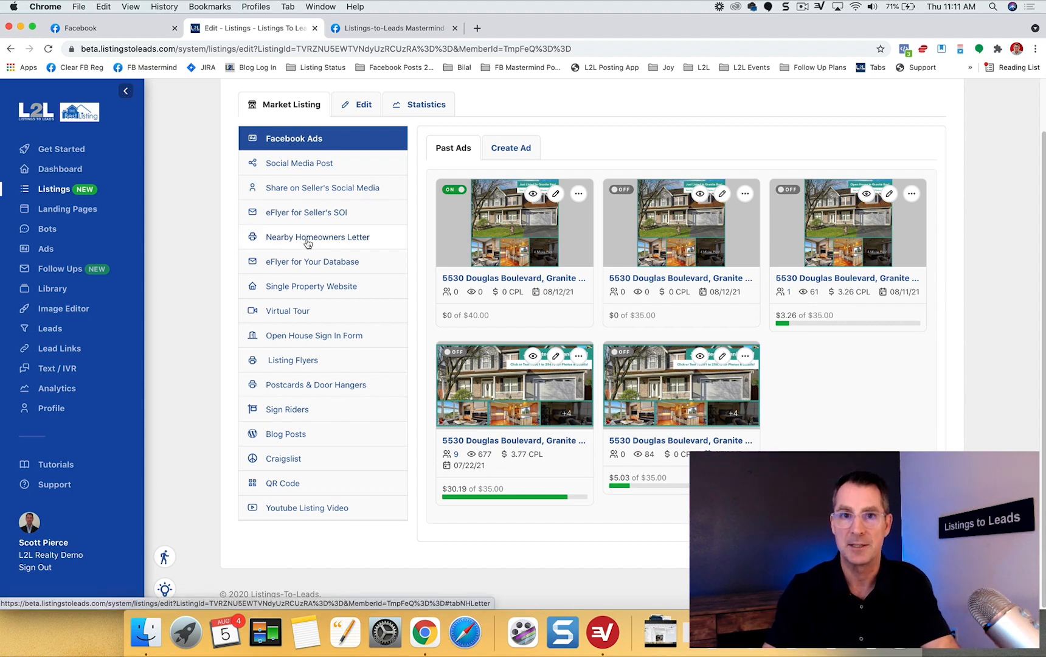
Show the Share on Seller's Social Media tool under Social Media Post.
left_click(301, 162)
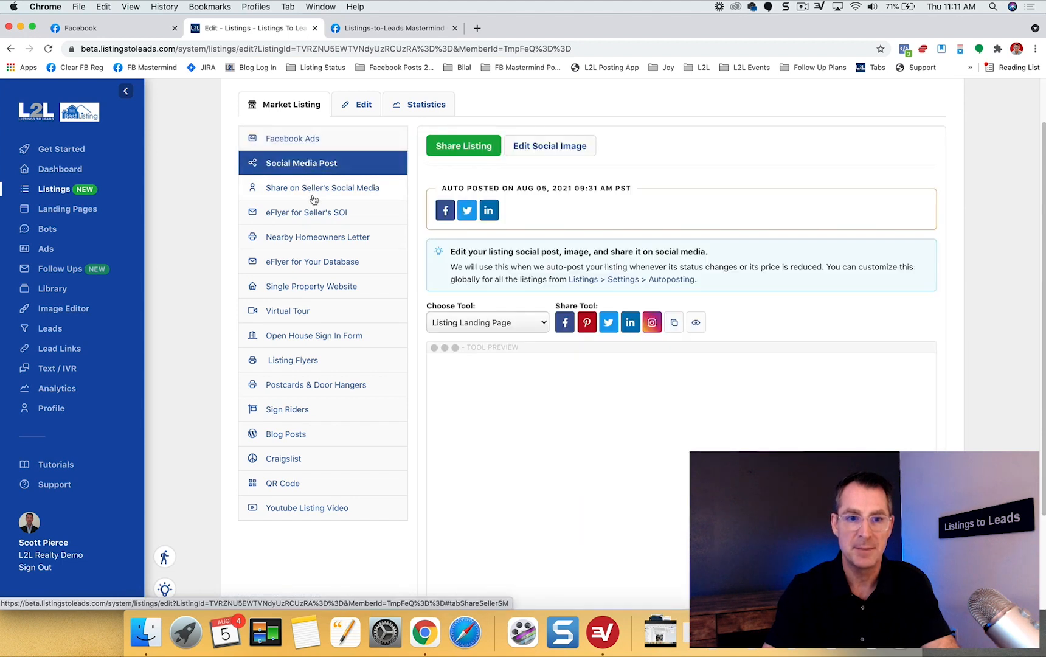
left_click(322, 187)
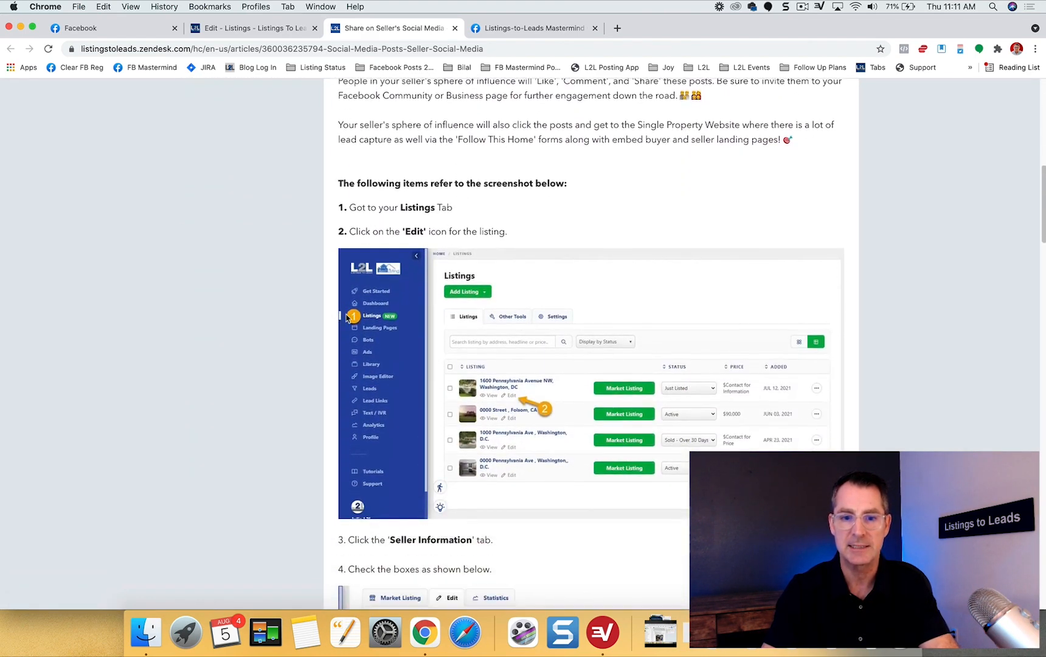
scroll("down", 3)
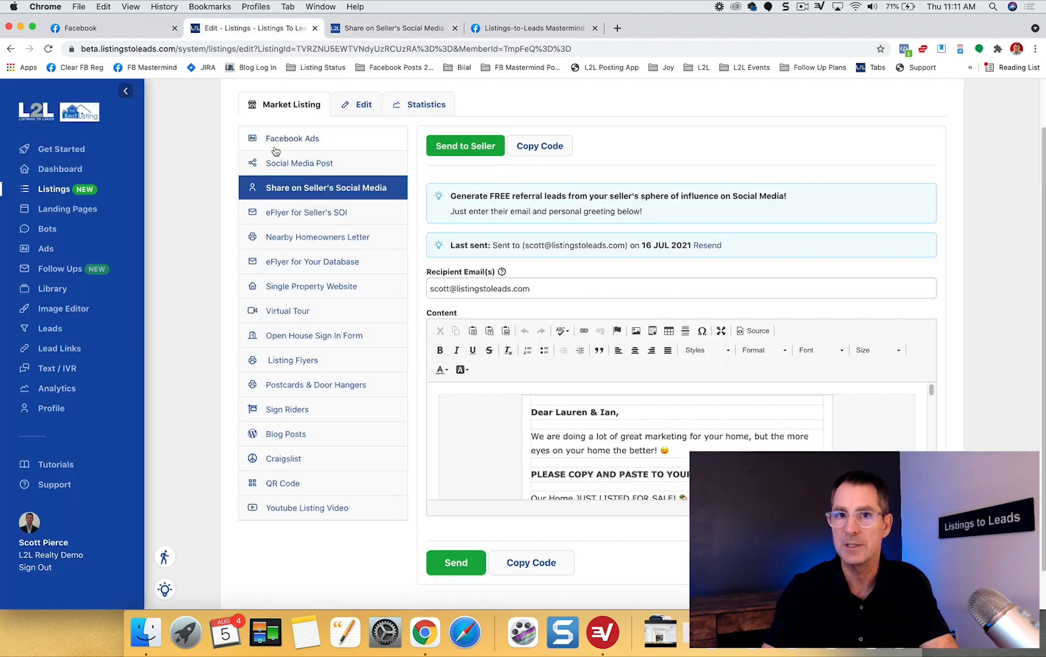
mouse_move(291, 138)
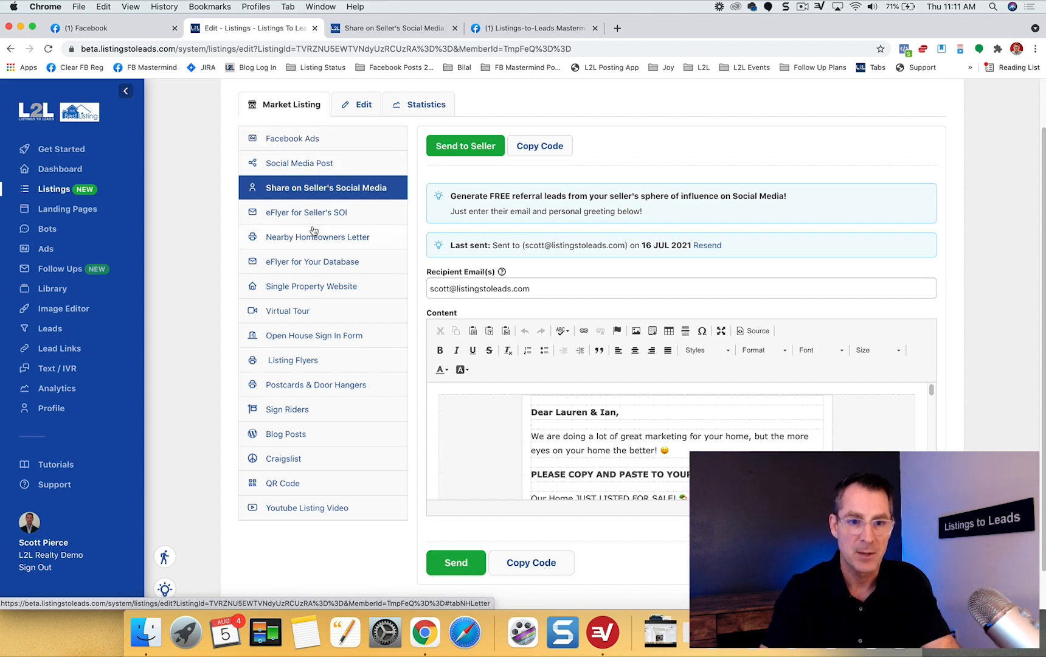
Show the Nearby Homeowners Letter tool with its two printable flyer templates.
left_click(322, 237)
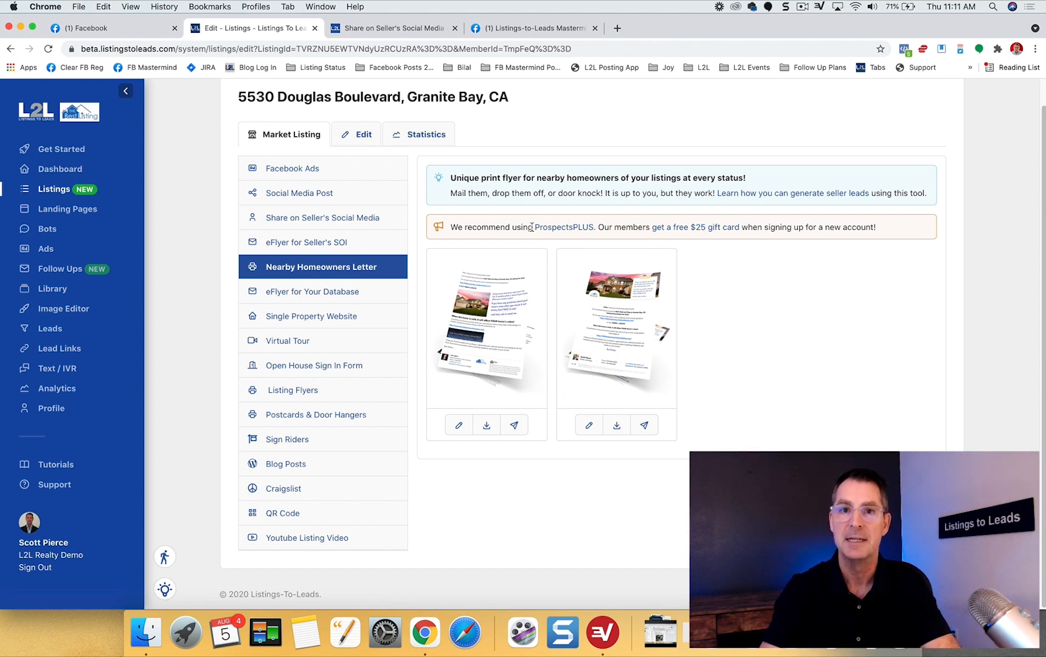
mouse_move(503, 225)
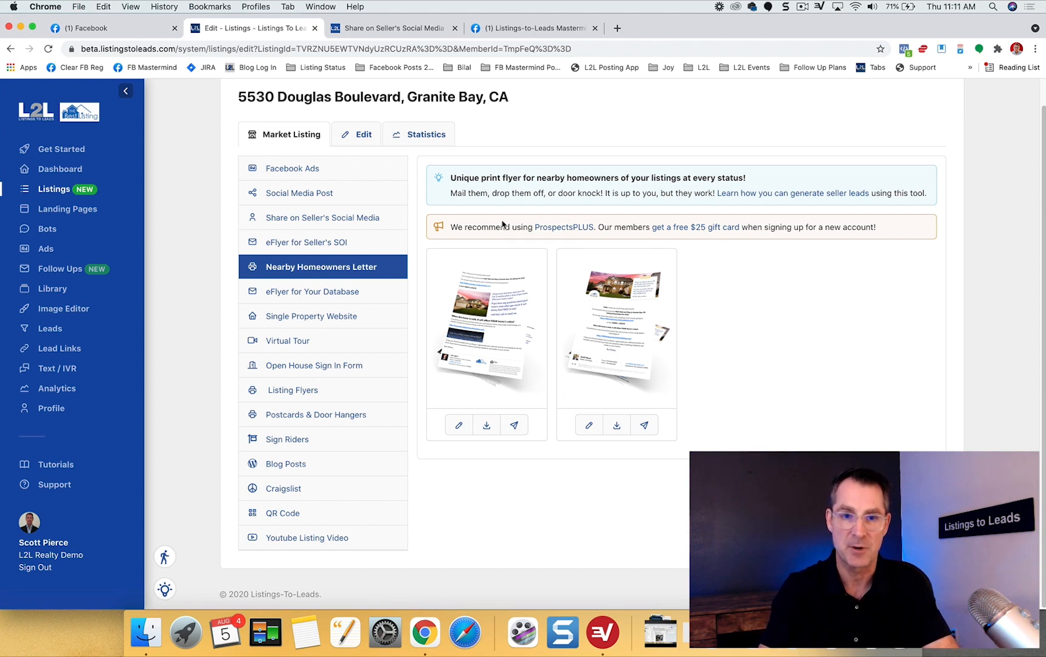